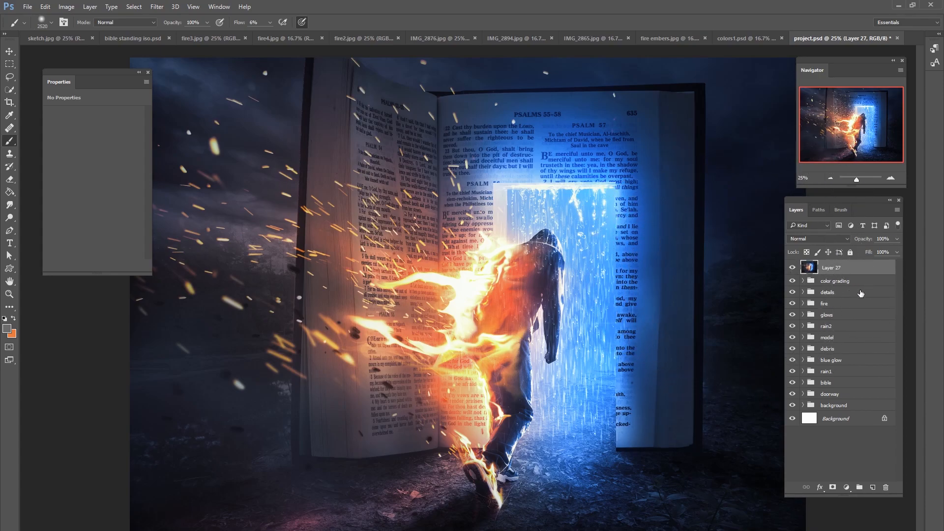
{"action": "mouse_move", "coordinate": [810, 269]}
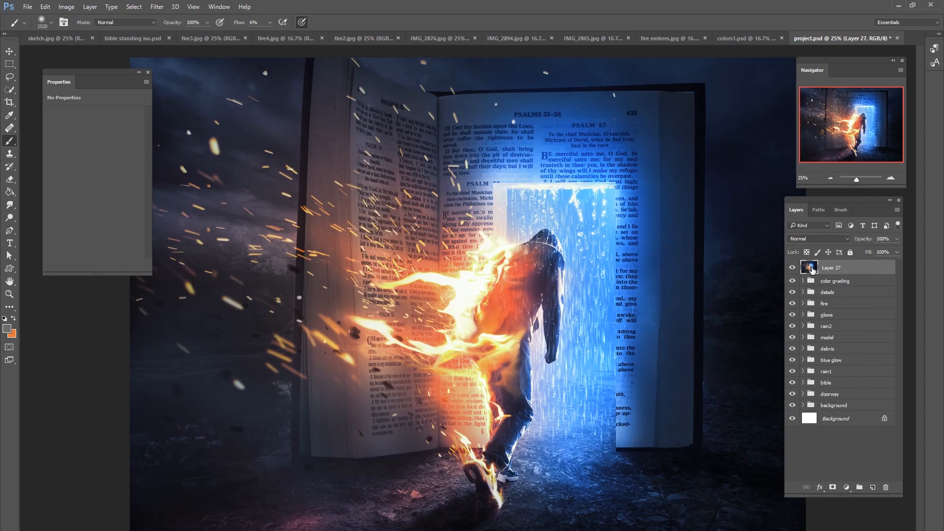
Hide every layer group except the stormy lake background via the background group's eye icon.
{"action": "left_click", "coordinate": [791, 281]}
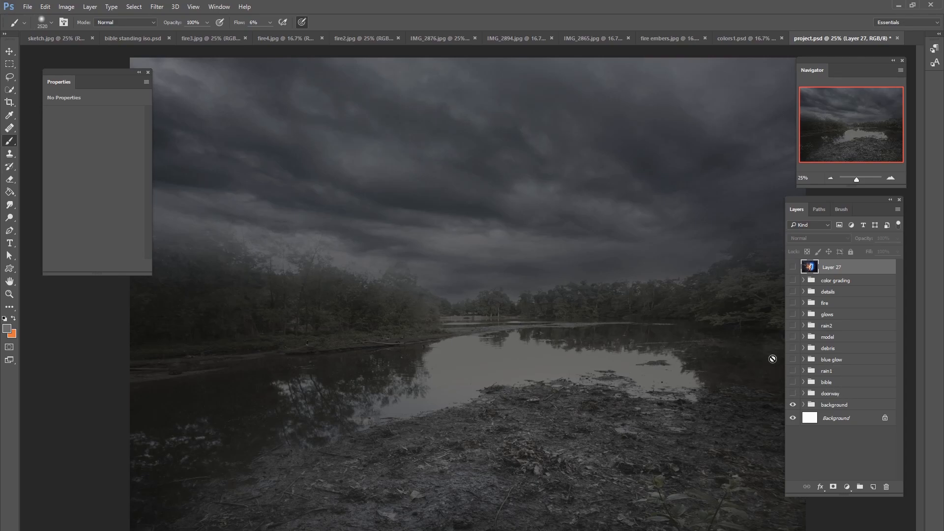
{"action": "mouse_move", "coordinate": [681, 210]}
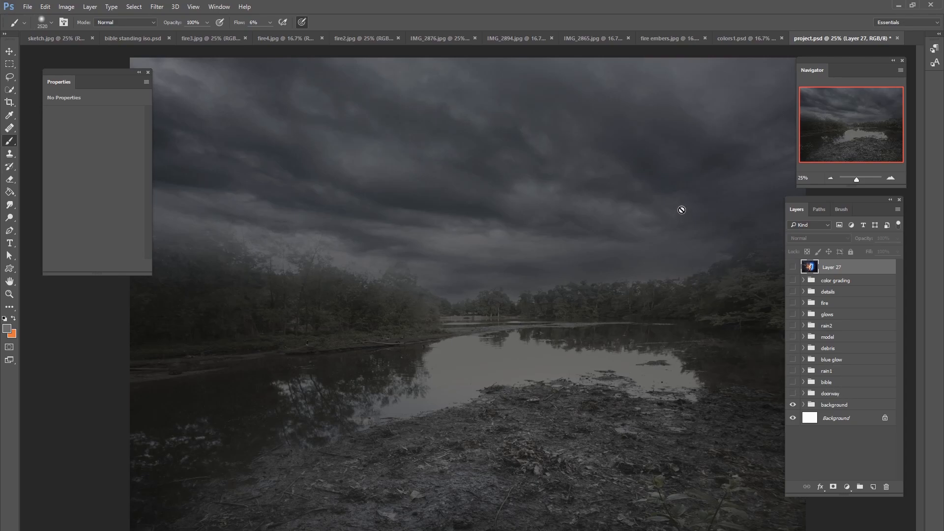
{"action": "mouse_move", "coordinate": [584, 411]}
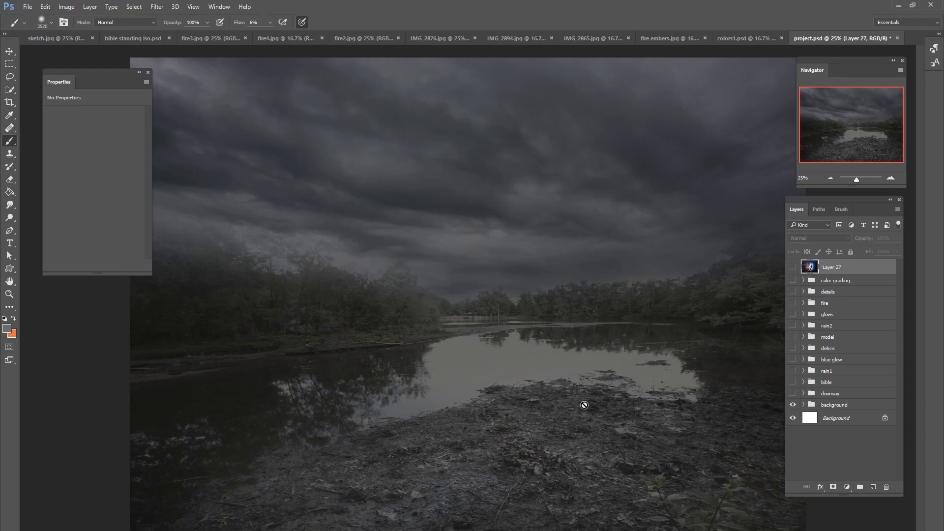
{"action": "mouse_move", "coordinate": [617, 362]}
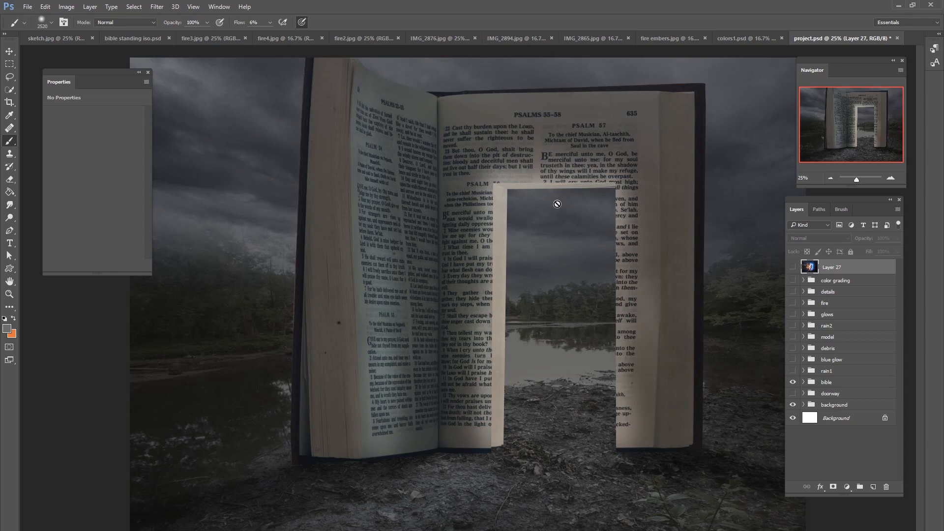
{"action": "mouse_move", "coordinate": [535, 385]}
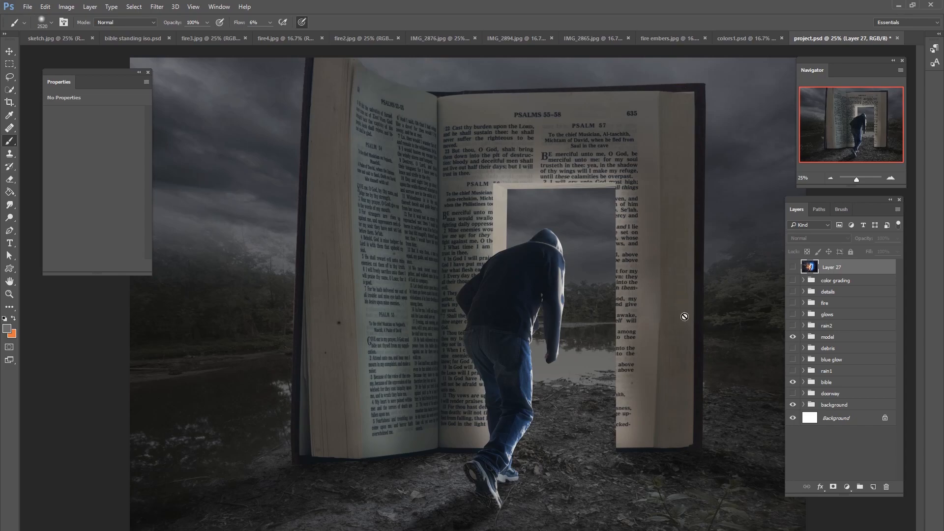
{"action": "mouse_move", "coordinate": [510, 377]}
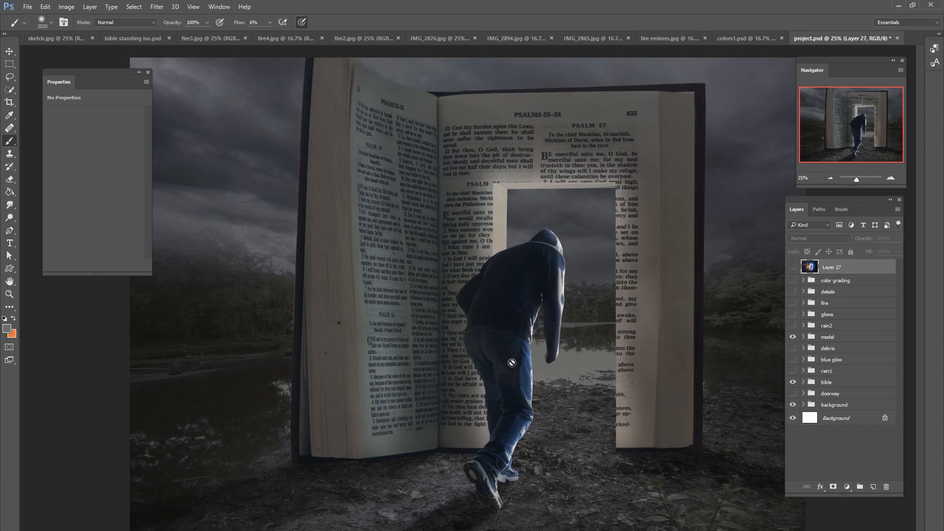
{"action": "mouse_move", "coordinate": [536, 297]}
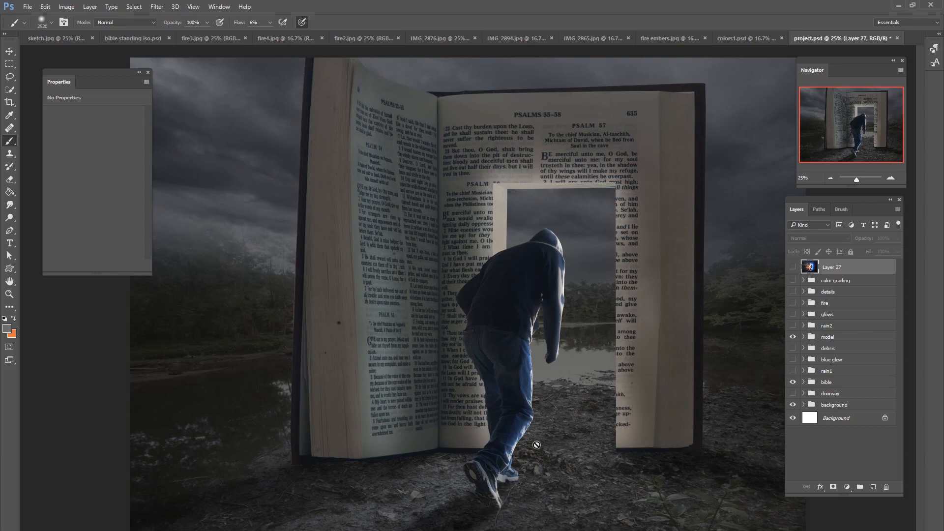
{"action": "mouse_move", "coordinate": [735, 377]}
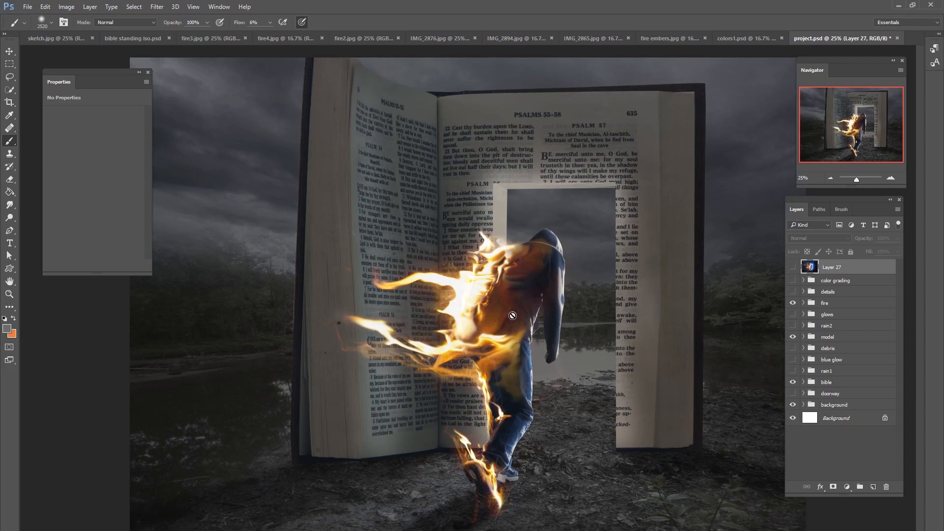
{"action": "mouse_move", "coordinate": [830, 299]}
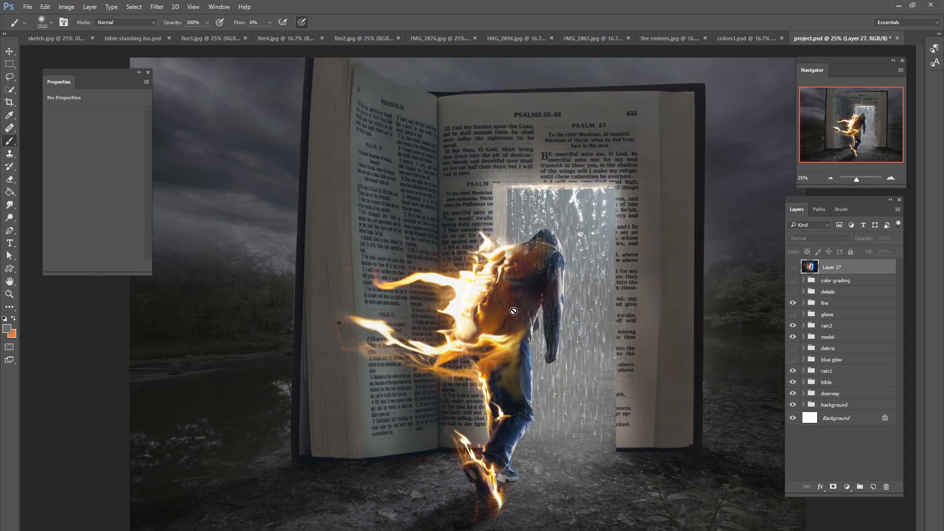
{"action": "mouse_move", "coordinate": [490, 286]}
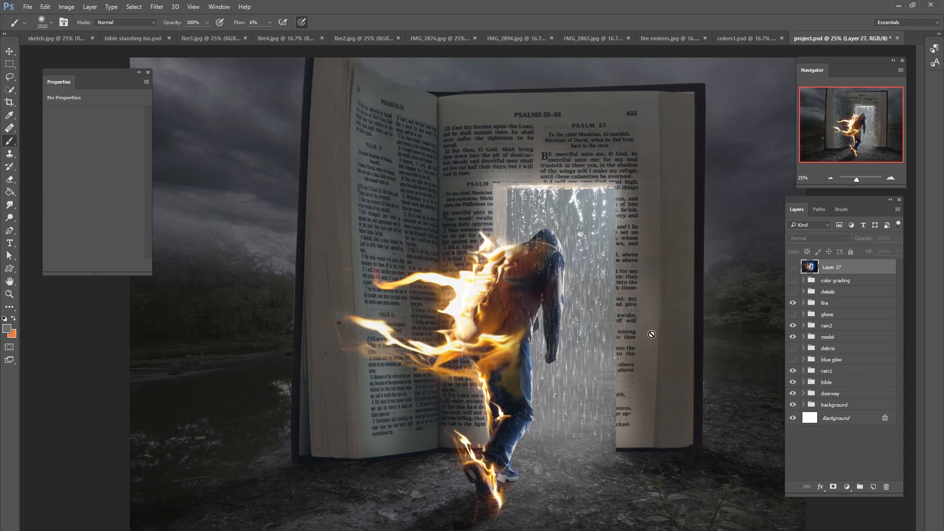
{"action": "mouse_move", "coordinate": [750, 303]}
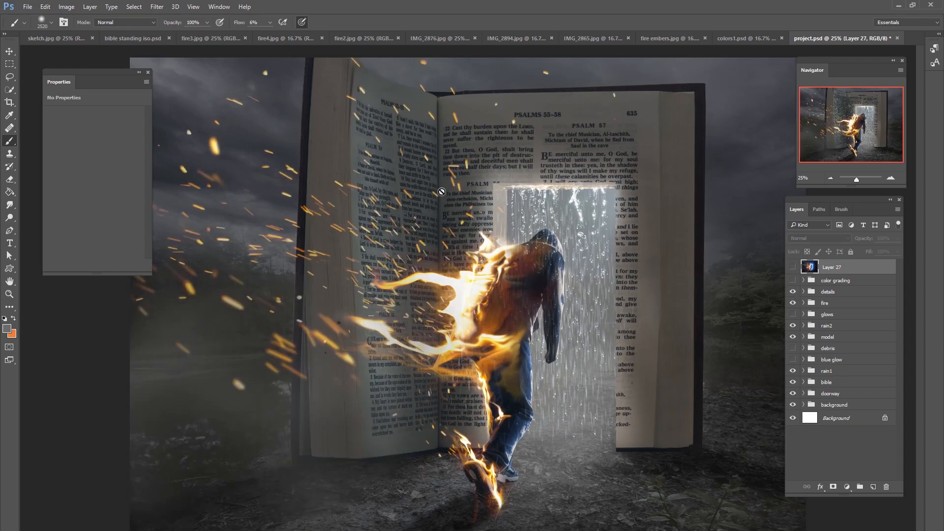
{"action": "mouse_move", "coordinate": [429, 390]}
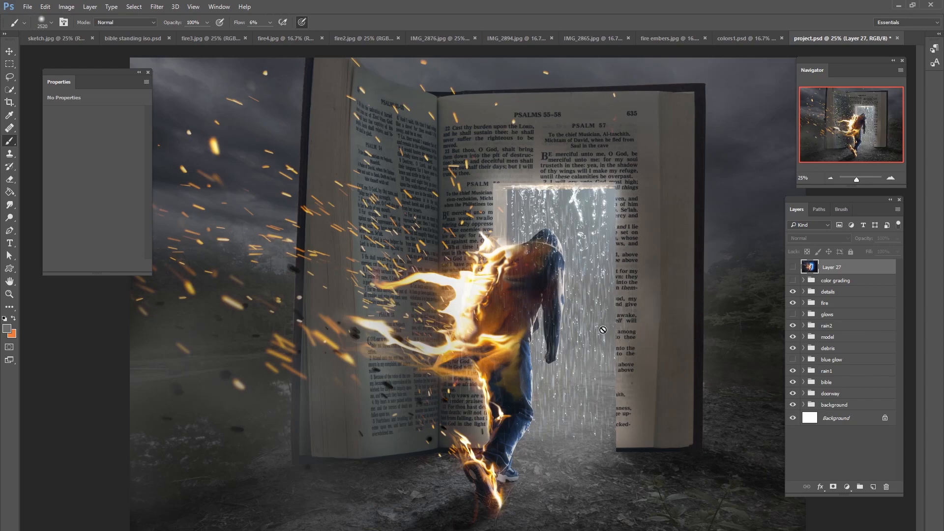
{"action": "mouse_move", "coordinate": [779, 363]}
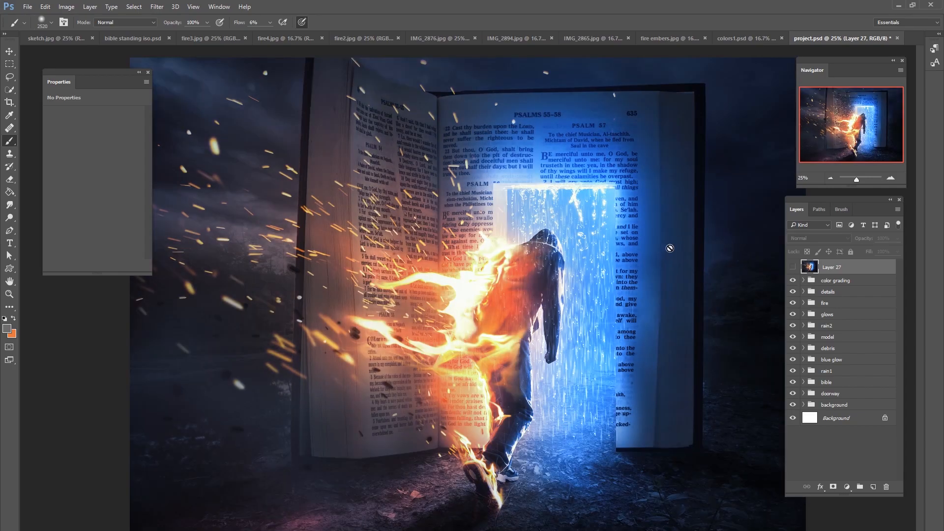
{"action": "mouse_move", "coordinate": [647, 350]}
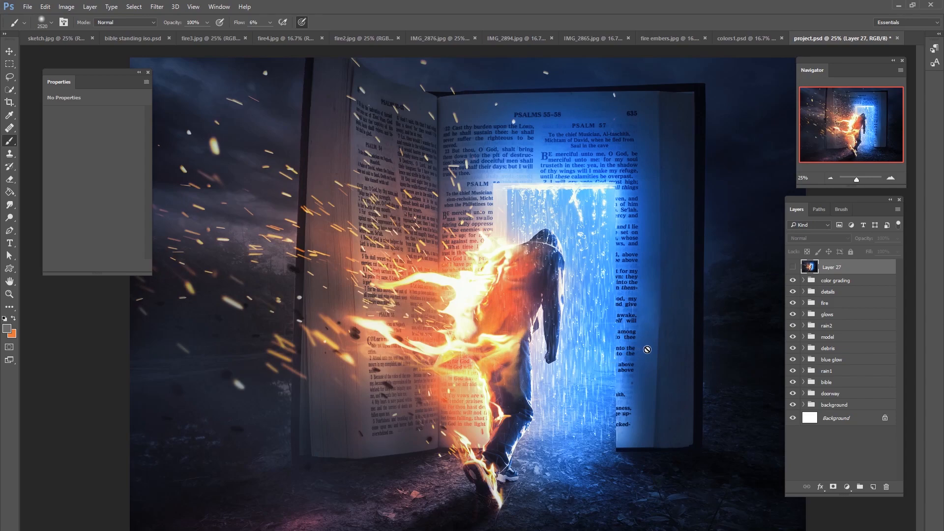
{"action": "mouse_move", "coordinate": [762, 326]}
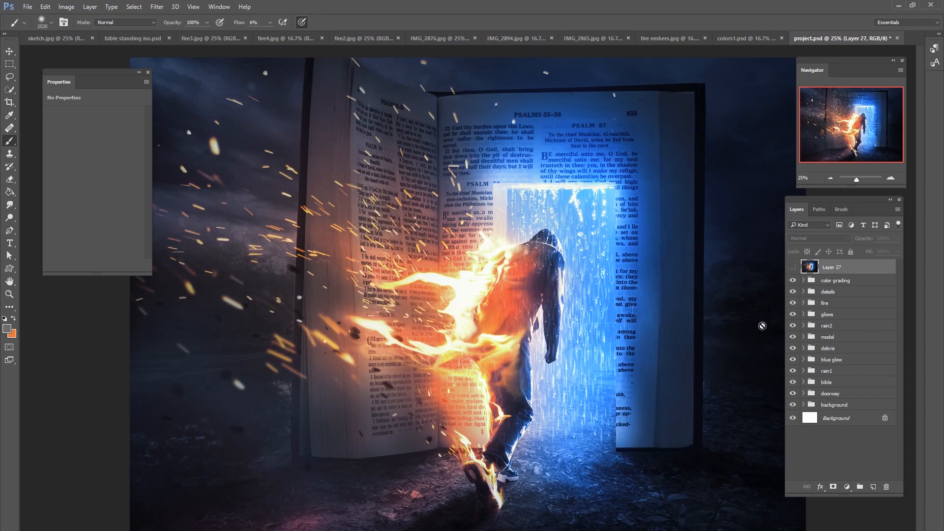
{"action": "mouse_move", "coordinate": [698, 328]}
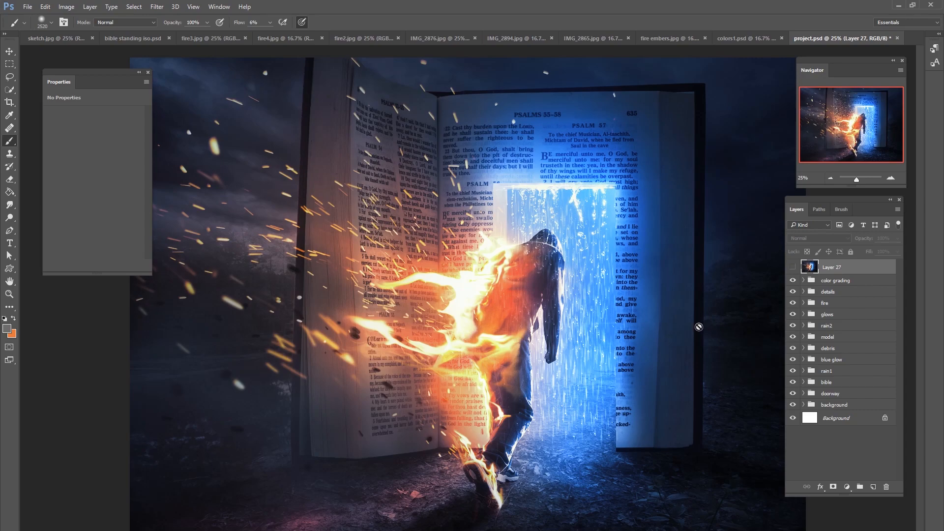
{"action": "mouse_move", "coordinate": [613, 339]}
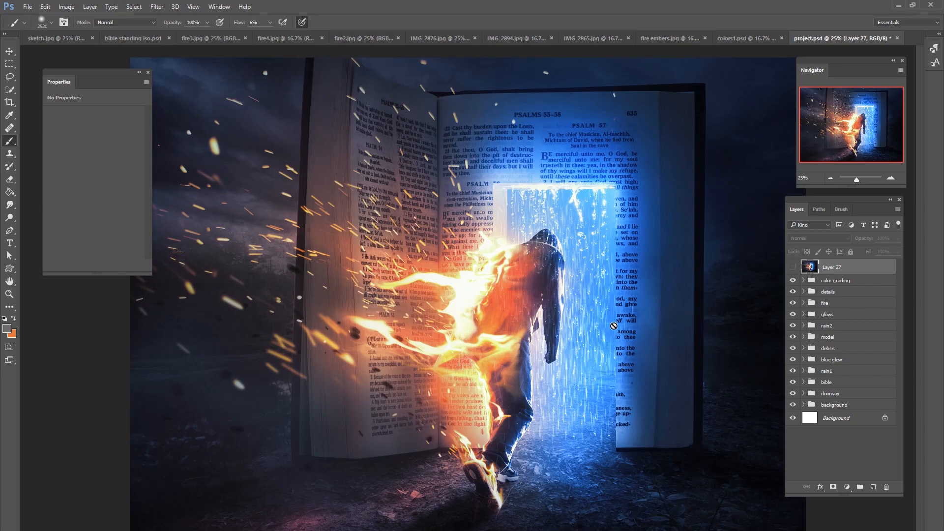
{"action": "mouse_move", "coordinate": [600, 209]}
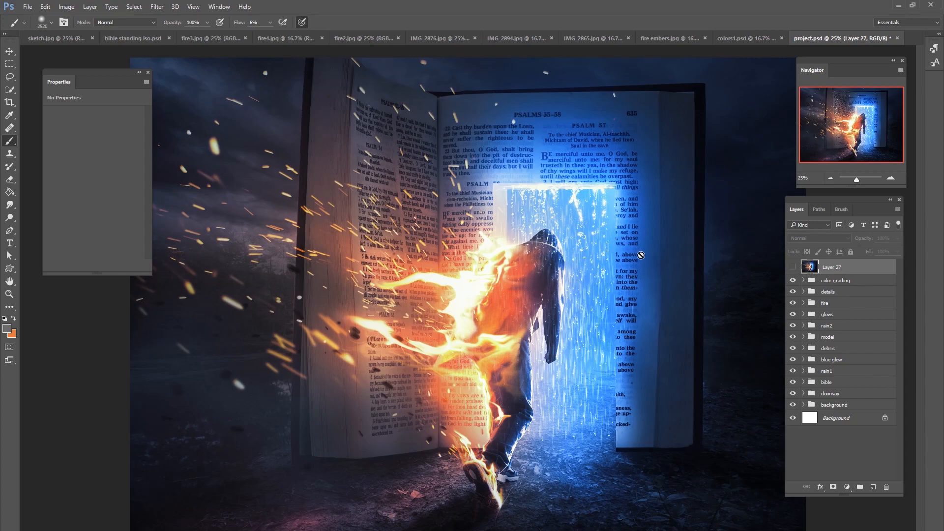
{"action": "mouse_move", "coordinate": [661, 377]}
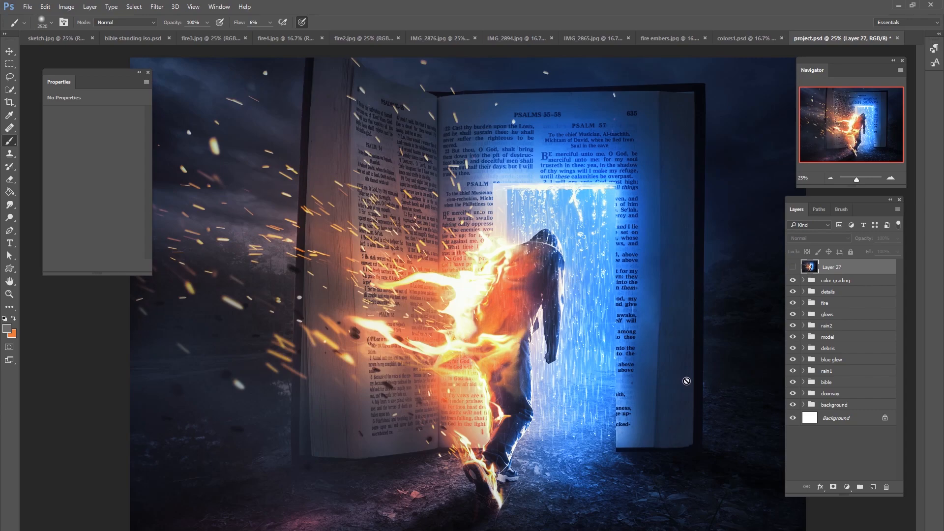
{"action": "mouse_move", "coordinate": [584, 379]}
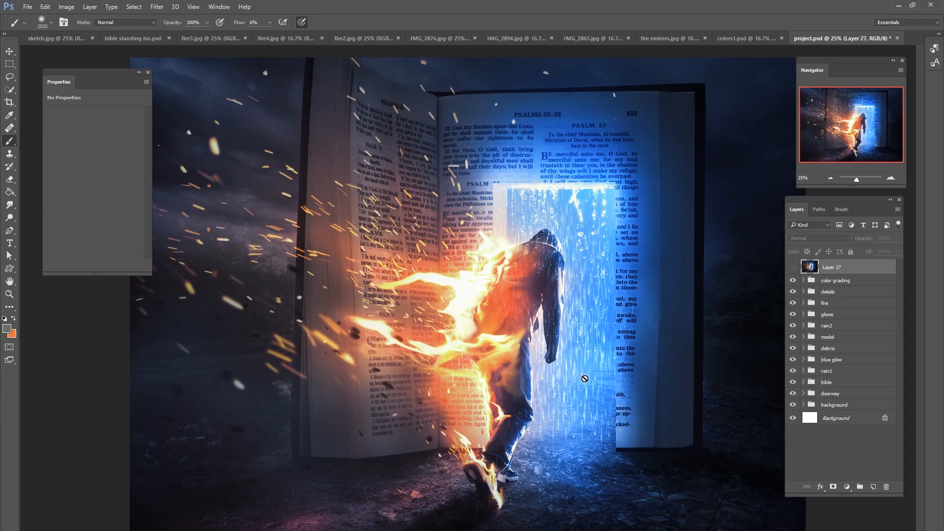
{"action": "mouse_move", "coordinate": [685, 339]}
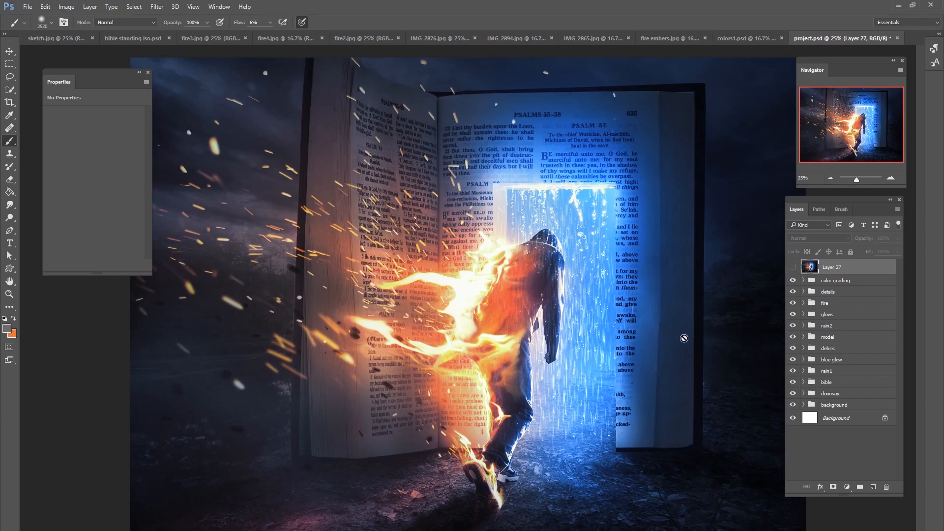
{"action": "mouse_move", "coordinate": [730, 342]}
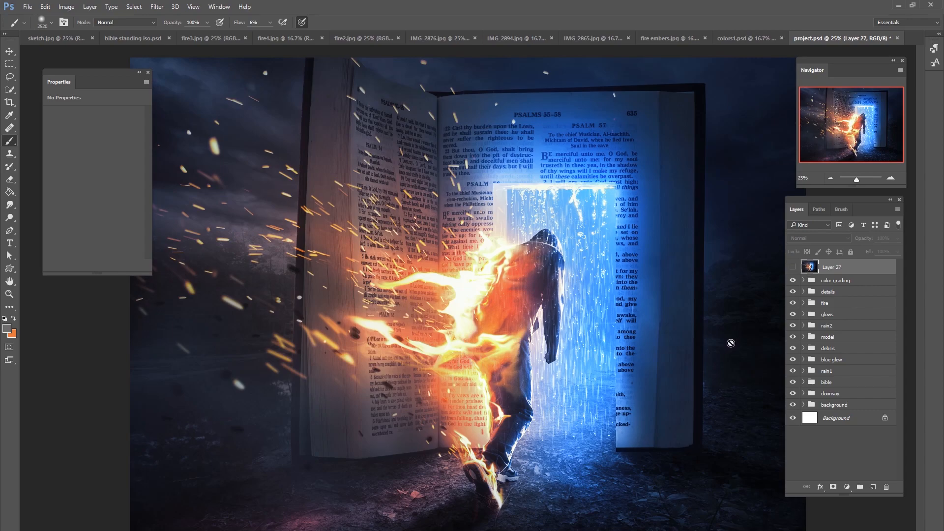
{"action": "mouse_move", "coordinate": [703, 333]}
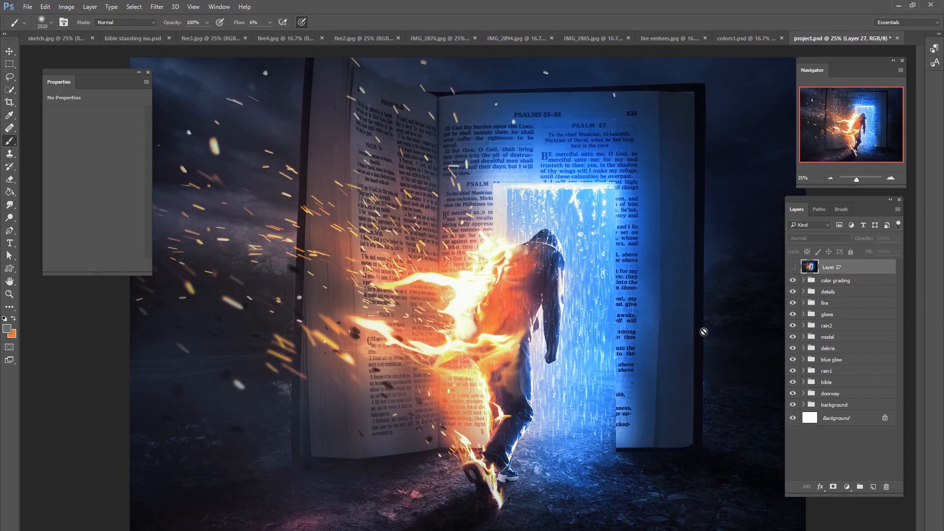
{"action": "mouse_move", "coordinate": [724, 323]}
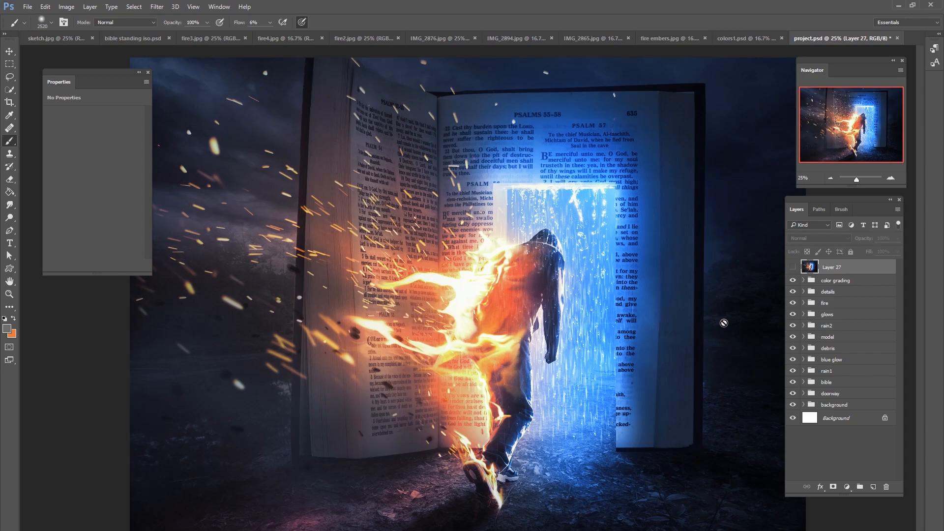
{"action": "mouse_move", "coordinate": [722, 338]}
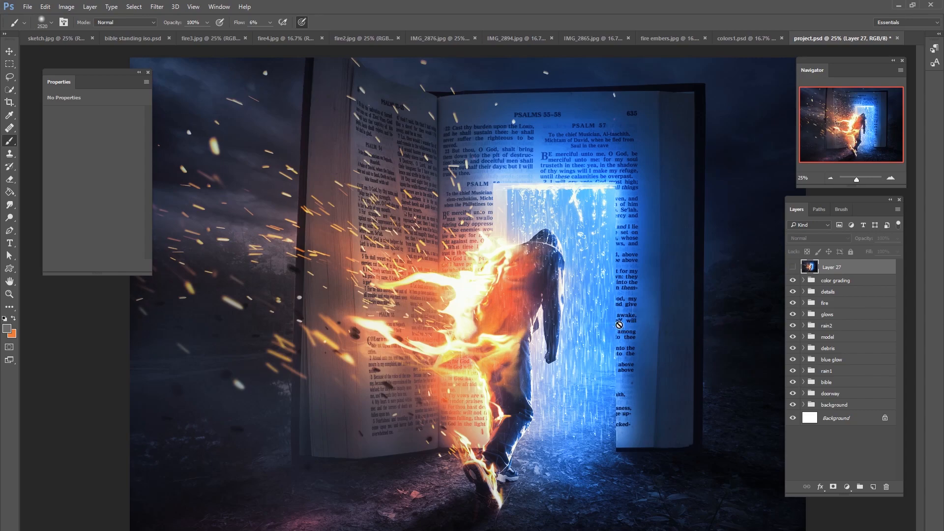
{"action": "mouse_move", "coordinate": [674, 339]}
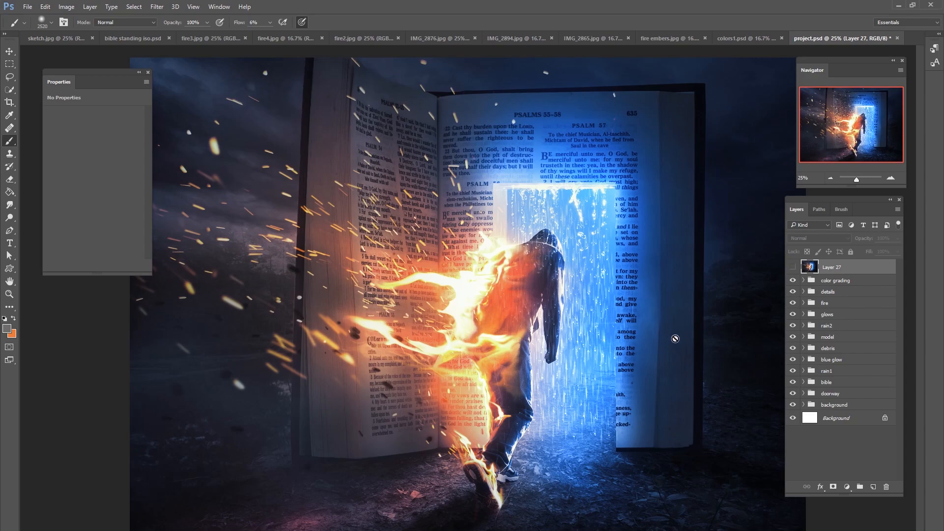